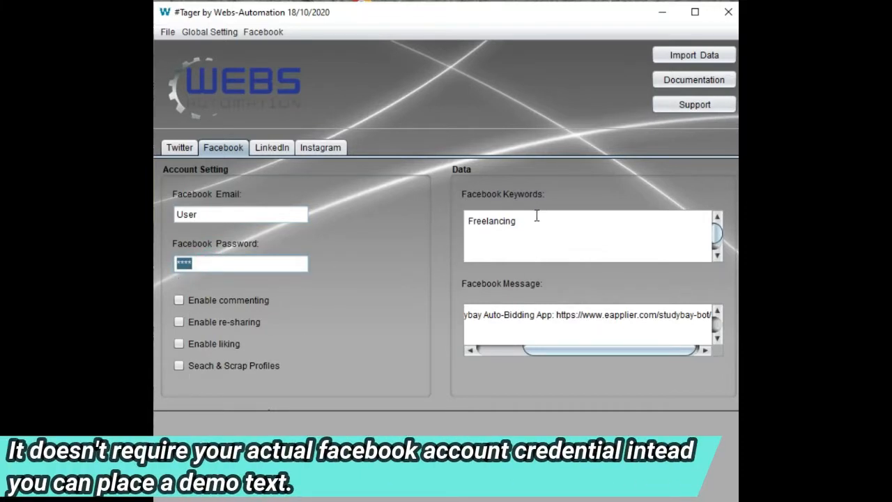
Enable 'Seach & Scrap Profiles' with 'Use keyword with HashTag?' checked and confirmed
double_click(490, 220)
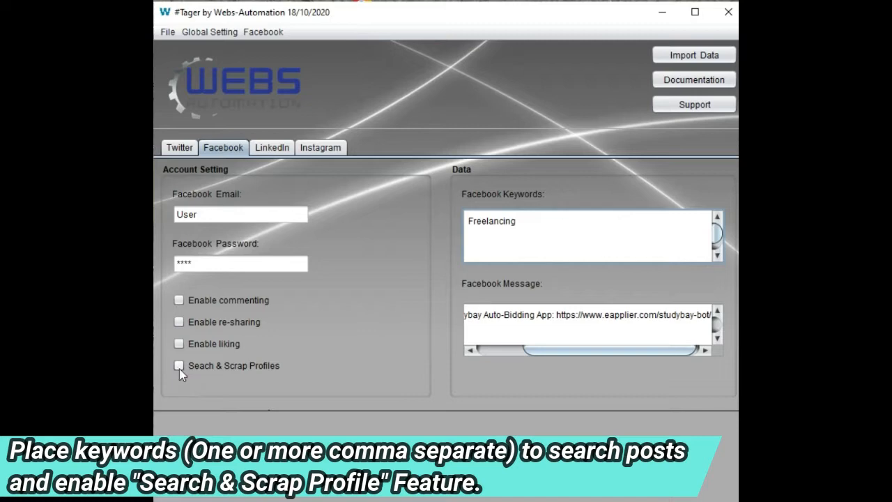
left_click(178, 365)
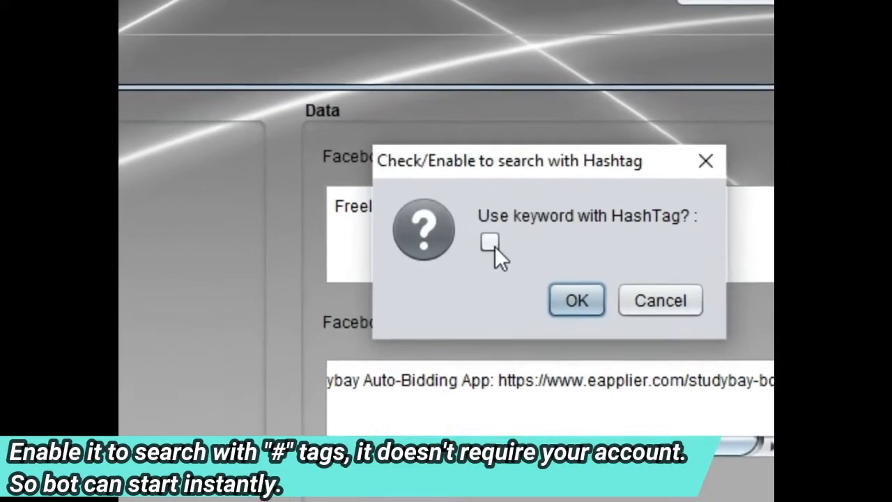
left_click(491, 242)
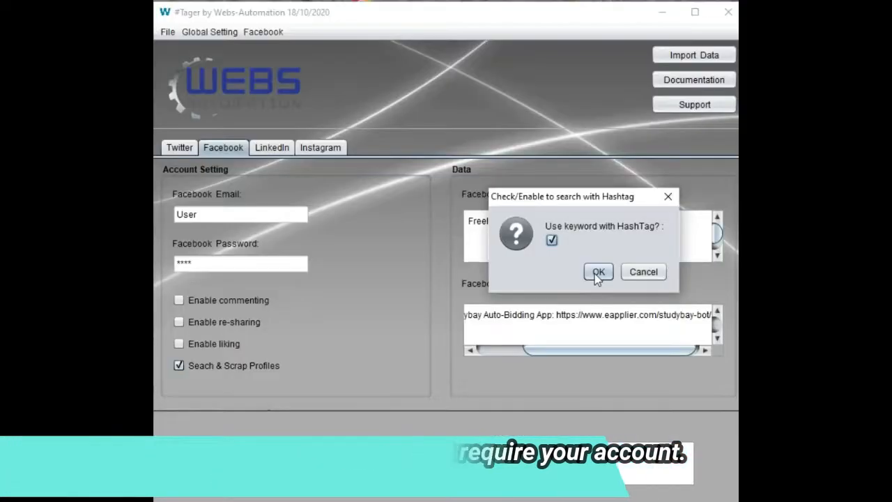
left_click(598, 272)
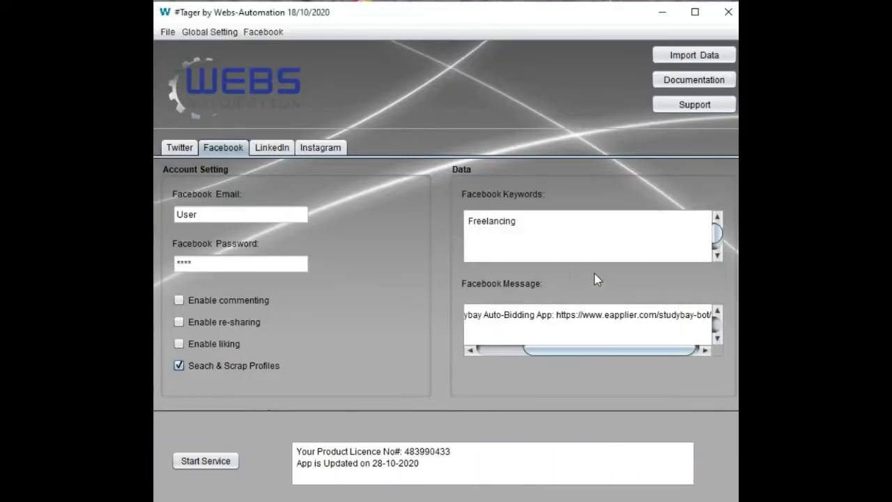
In Global Setting > System Configuration, change the scroll value used to read posts
left_click(263, 30)
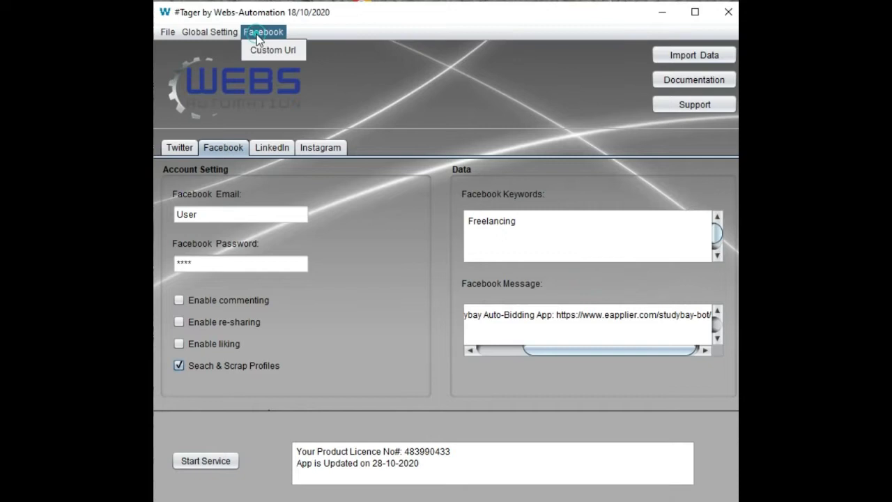
left_click(209, 30)
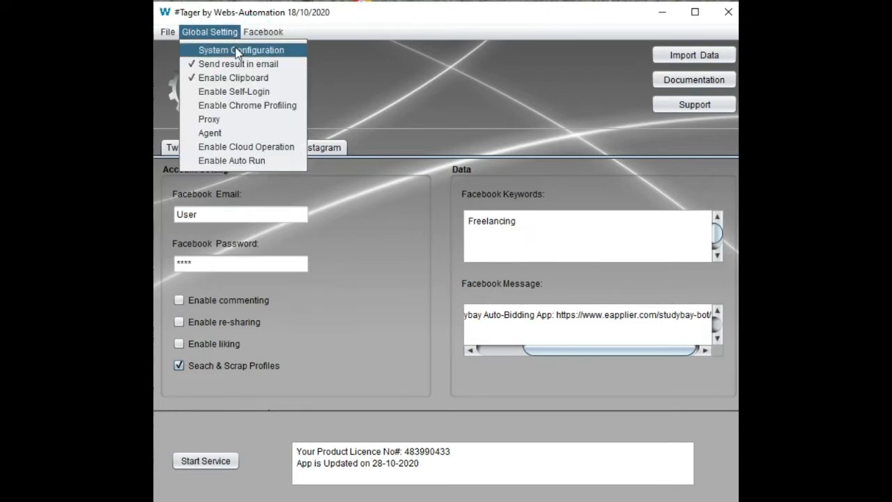
left_click(241, 50)
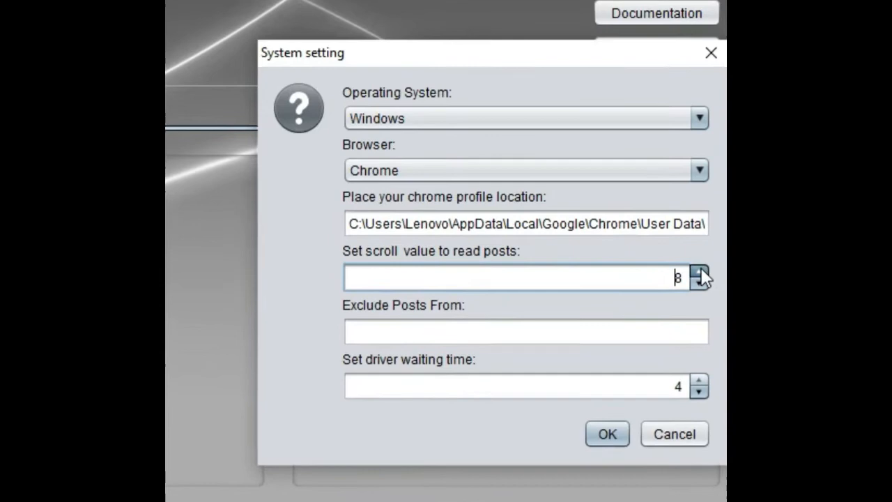
left_click(700, 272)
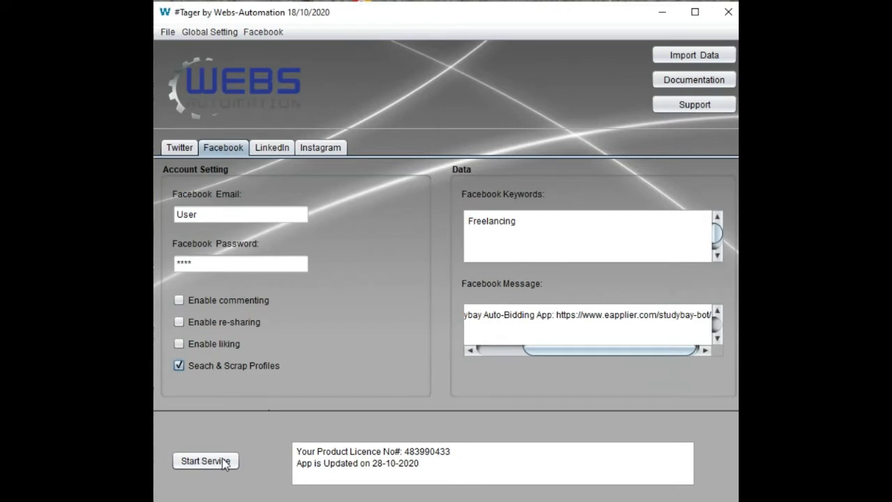
Start the scraping service so the status shows Service Status# Running
left_click(205, 460)
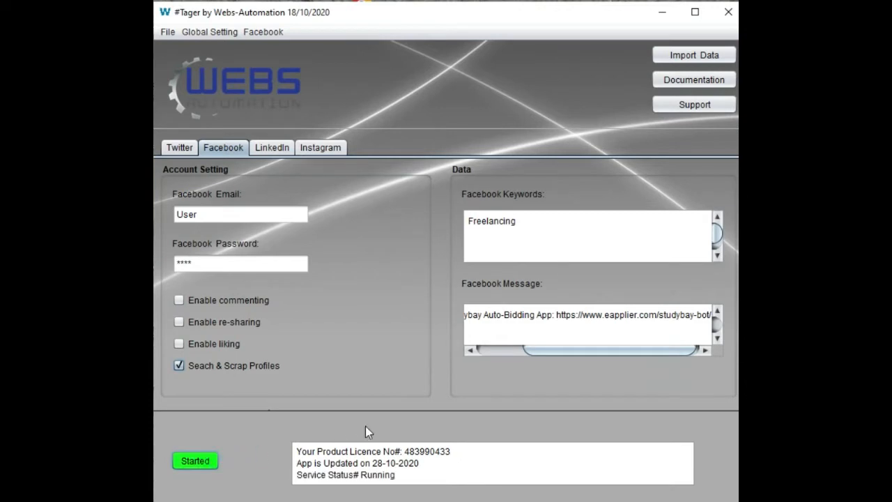
left_click(195, 460)
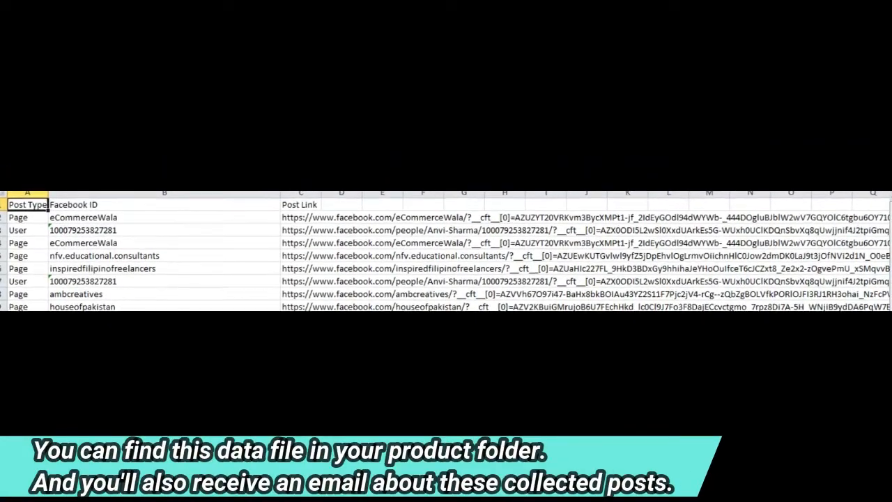
Scroll through the scraped Page and User rows with their Facebook IDs and post links
scroll("down", 3)
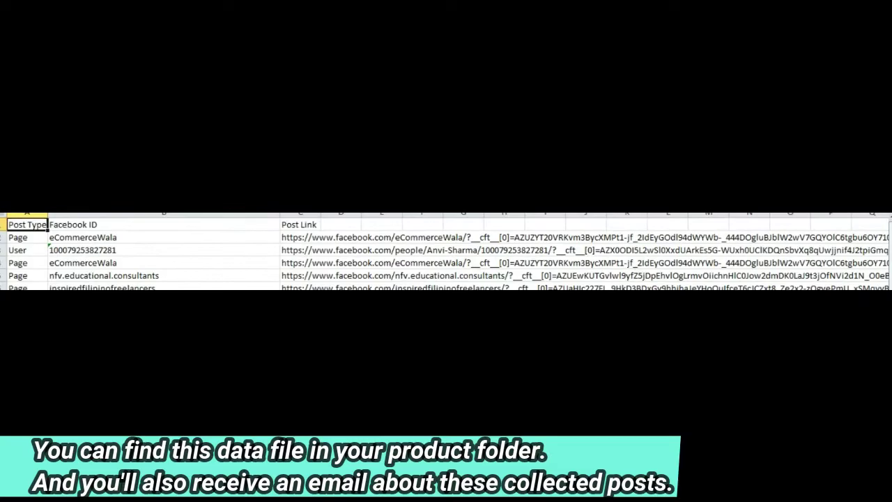